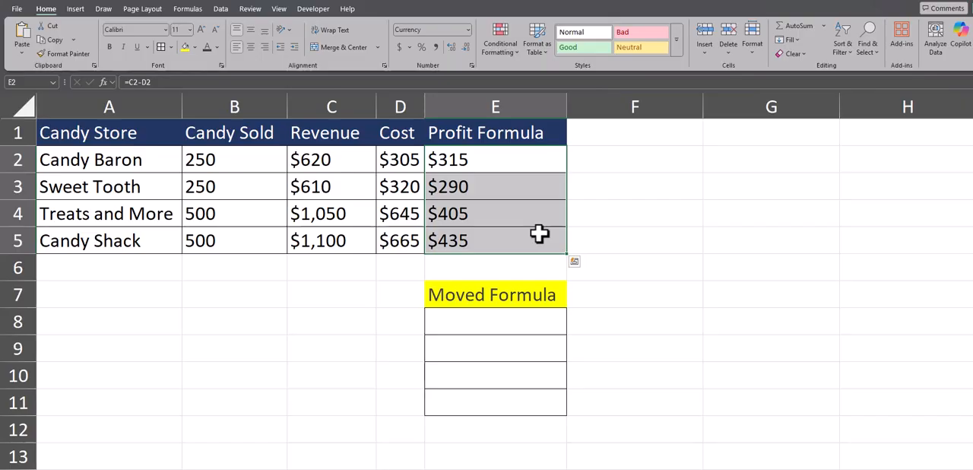
Step: Inspect the E2 profit formula, then bring up the Find and Replace dialog with Ctrl+H
double_click(495, 159)
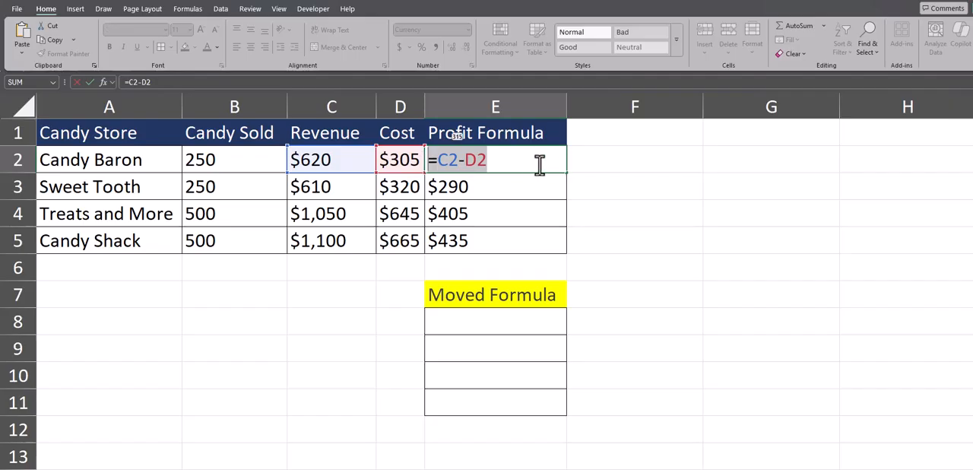
key(ctrl+c)
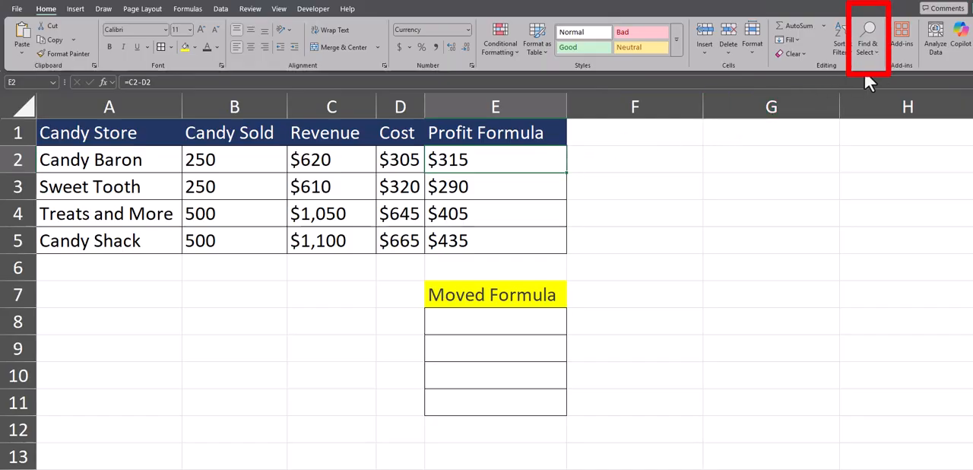
click(867, 38)
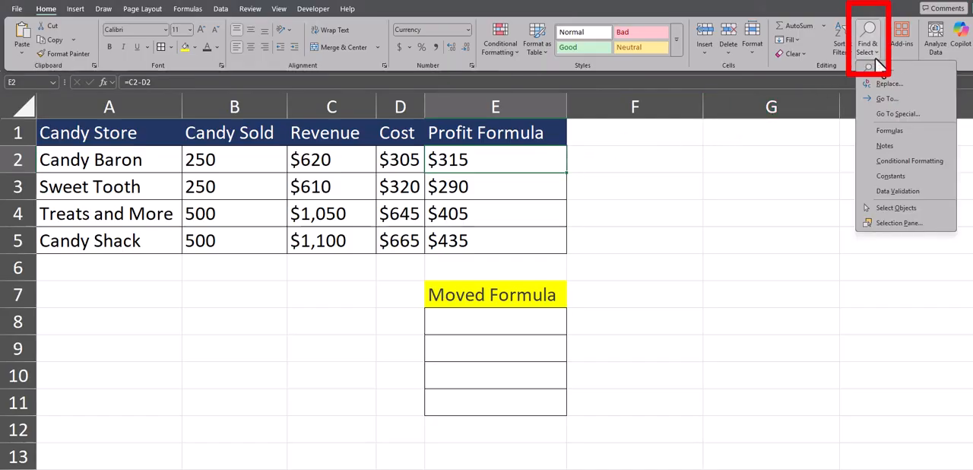
click(709, 206)
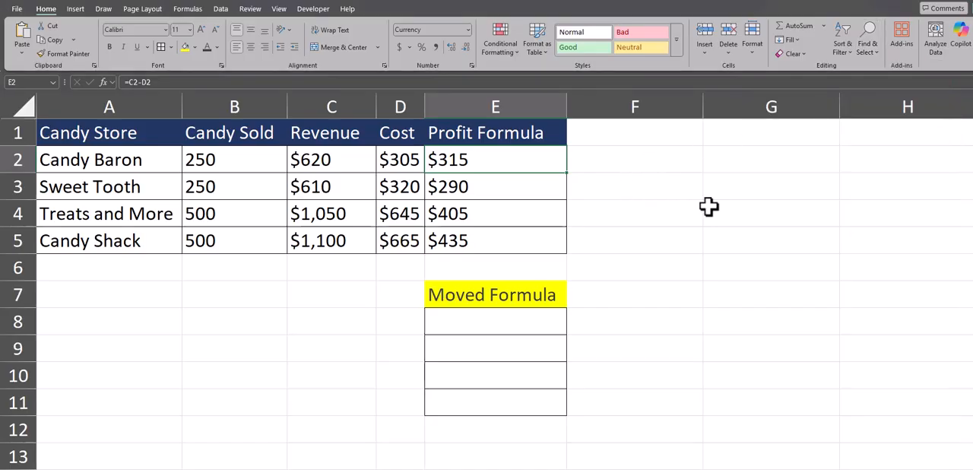
key(ctrl+h)
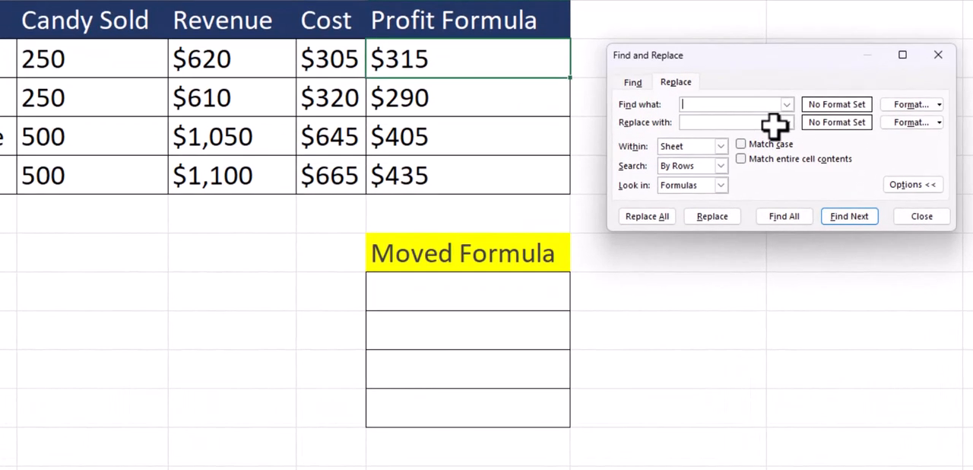
Step: Replace every = with 'formula' so profit cells become text like formulaC2-D2
text(=)
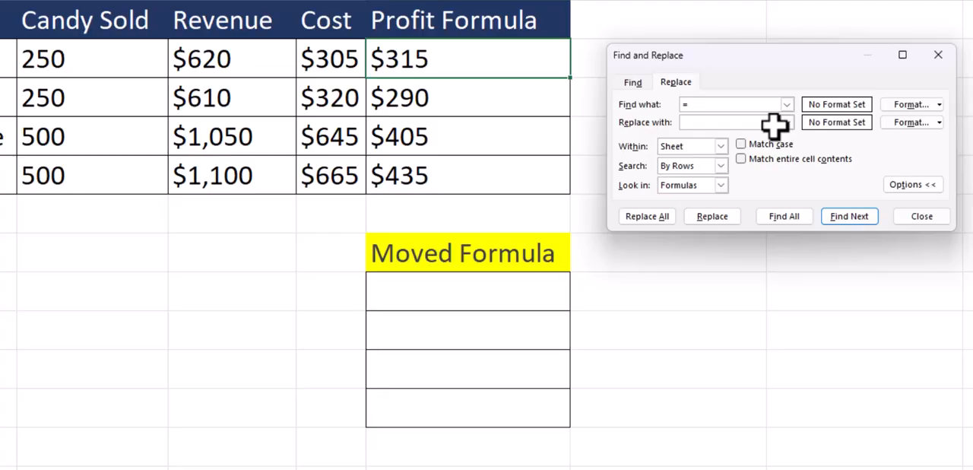
mouse_move(776, 121)
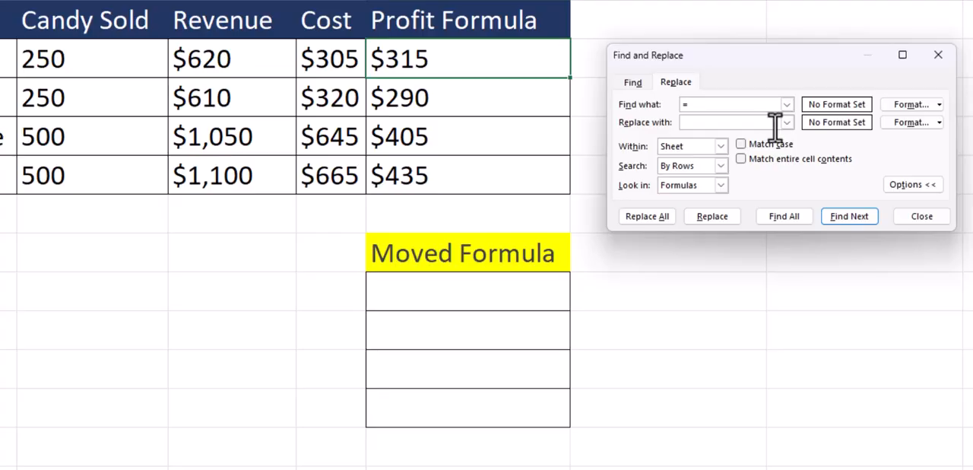
text(formula)
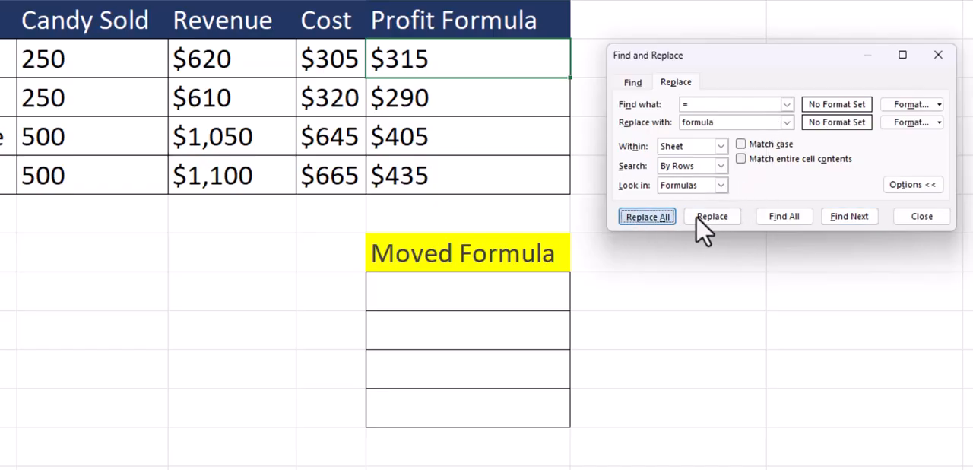
click(646, 216)
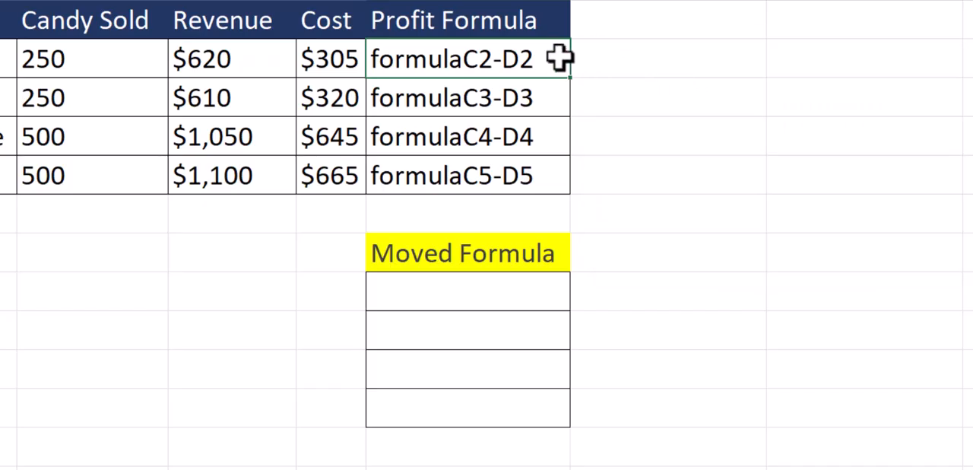
Step: Copy the formula-text cells E2:E5 into the Moved Formula range at E8
drag(468, 60, 467, 175)
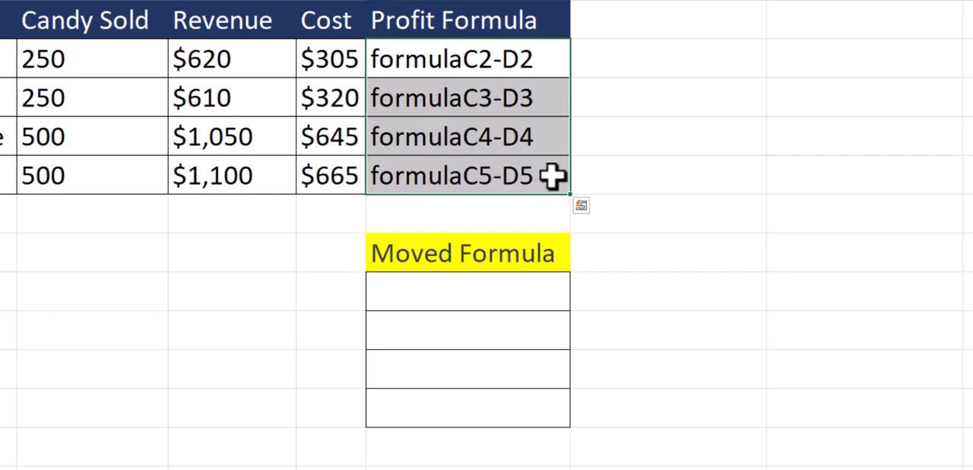
key(ctrl+v)
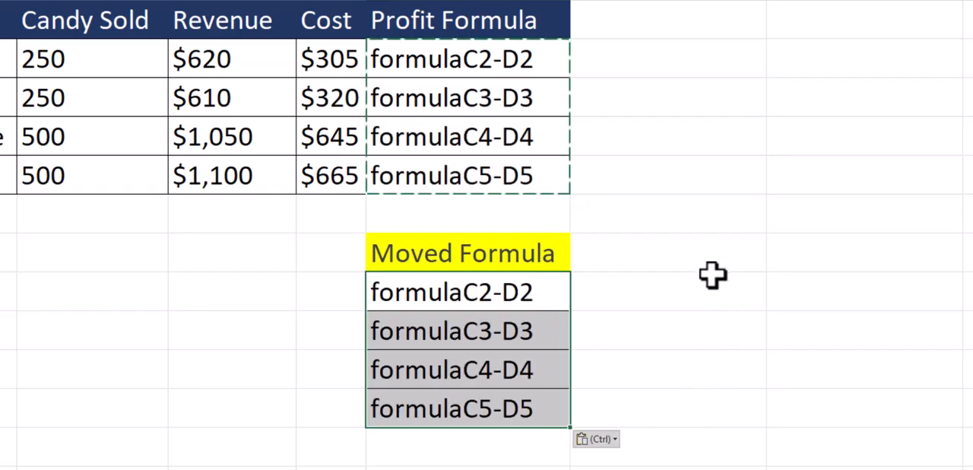
click(467, 291)
text(=)
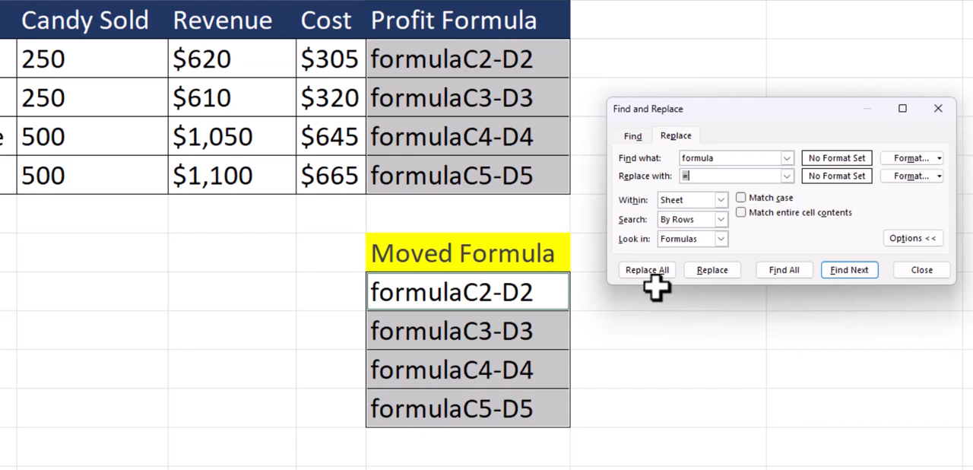
Step: Replace 'formula' back with = everywhere so both ranges show $315, $290, $405, $435
click(646, 269)
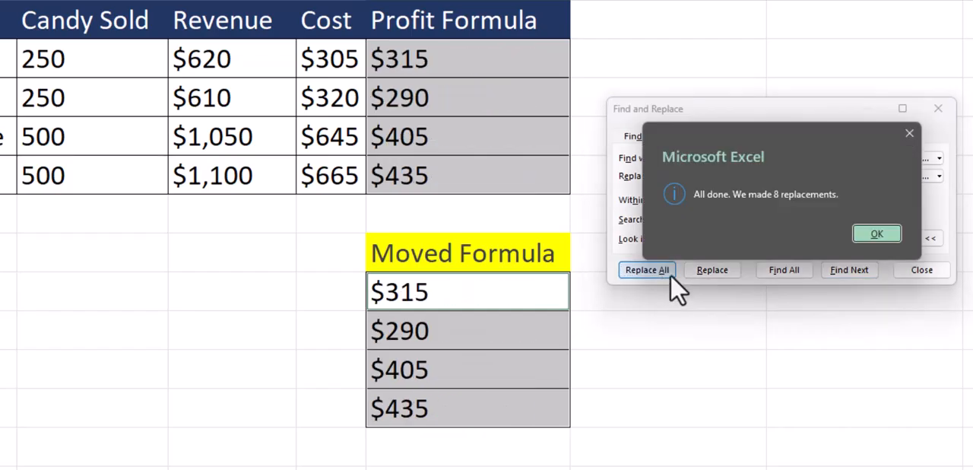
click(876, 233)
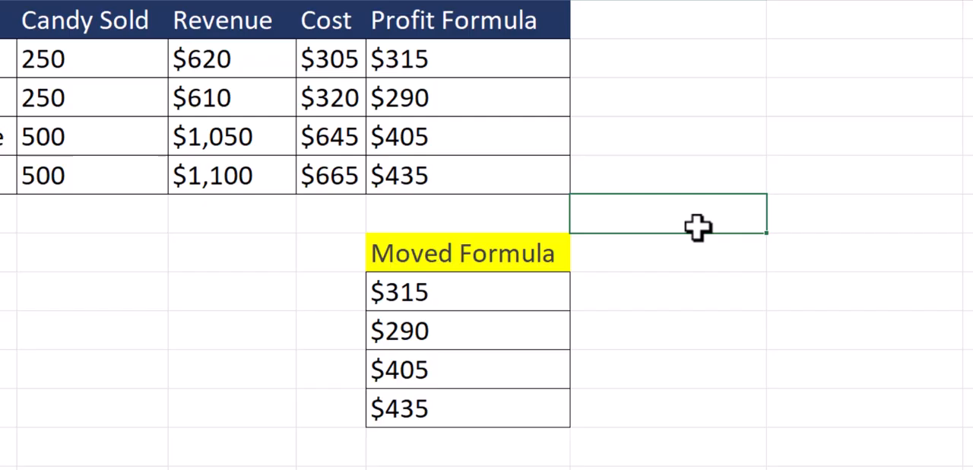
mouse_move(561, 96)
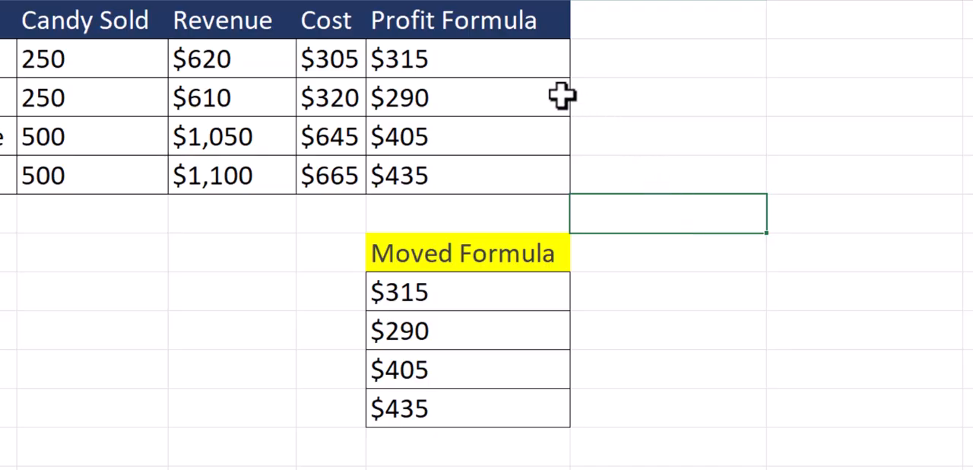